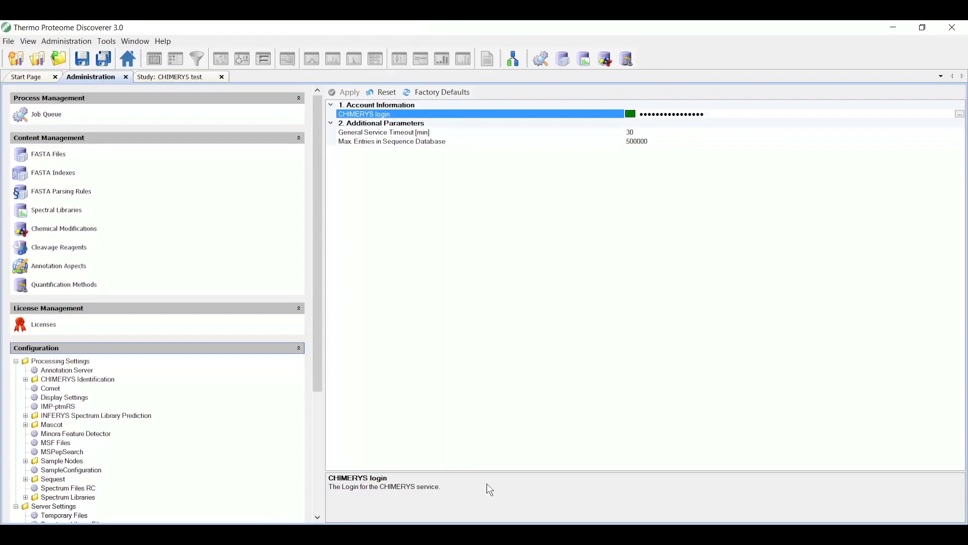
mouse_move(390, 184)
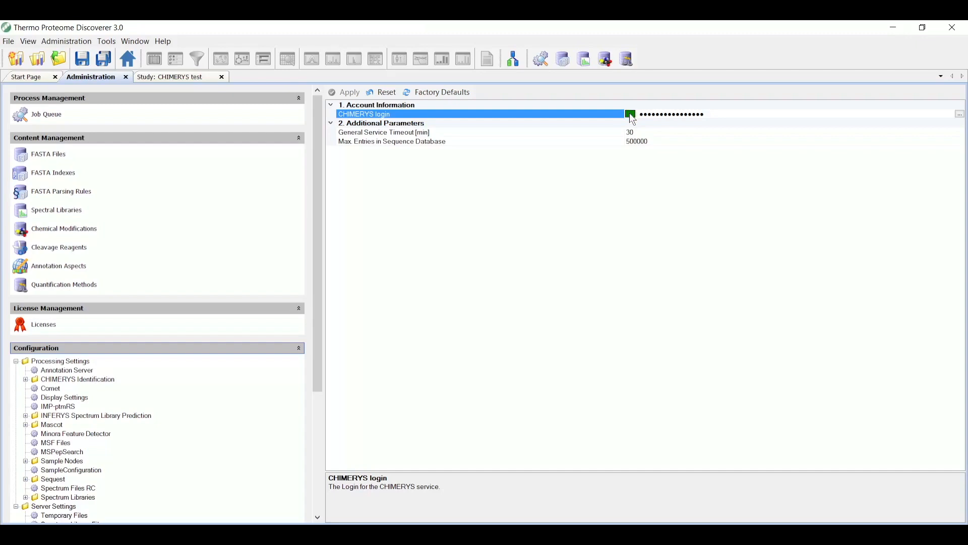
mouse_move(956, 124)
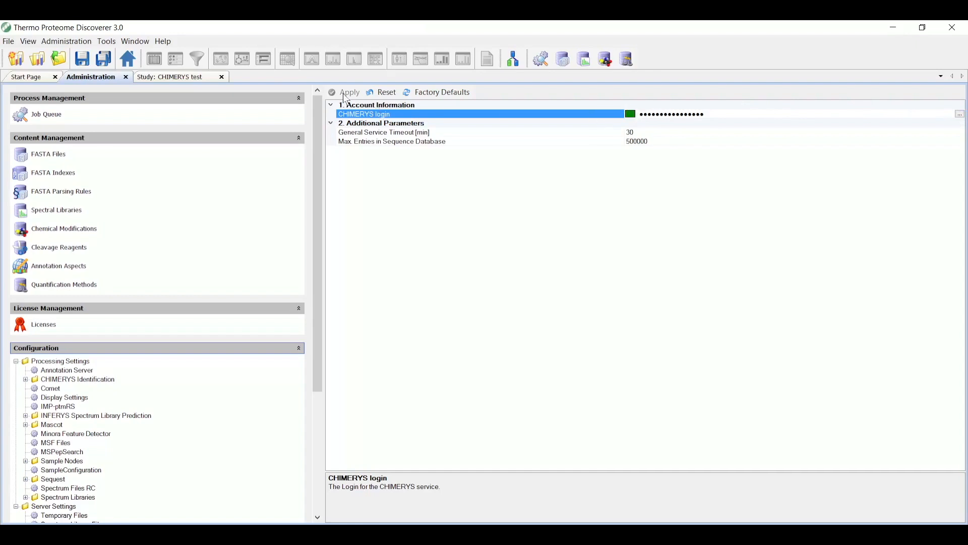
mouse_move(350, 92)
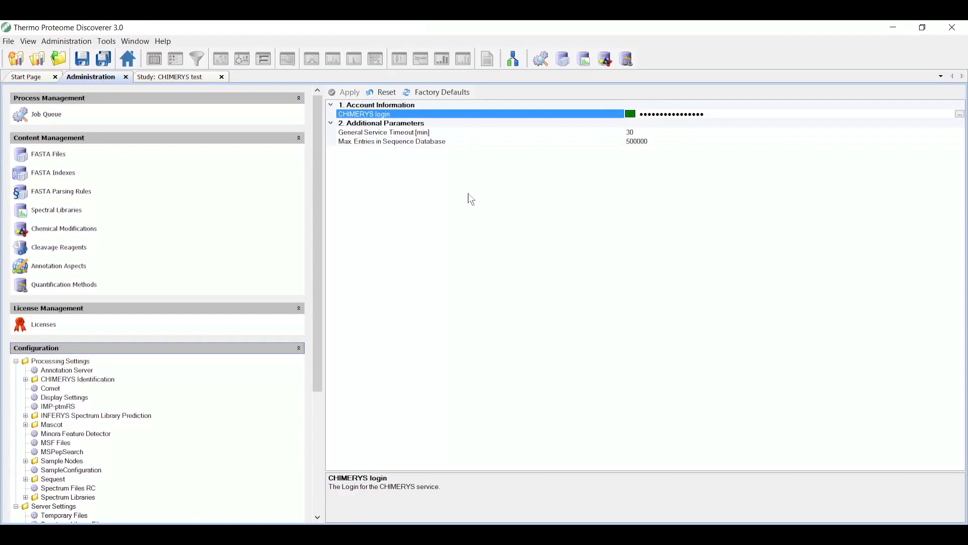
mouse_move(135, 40)
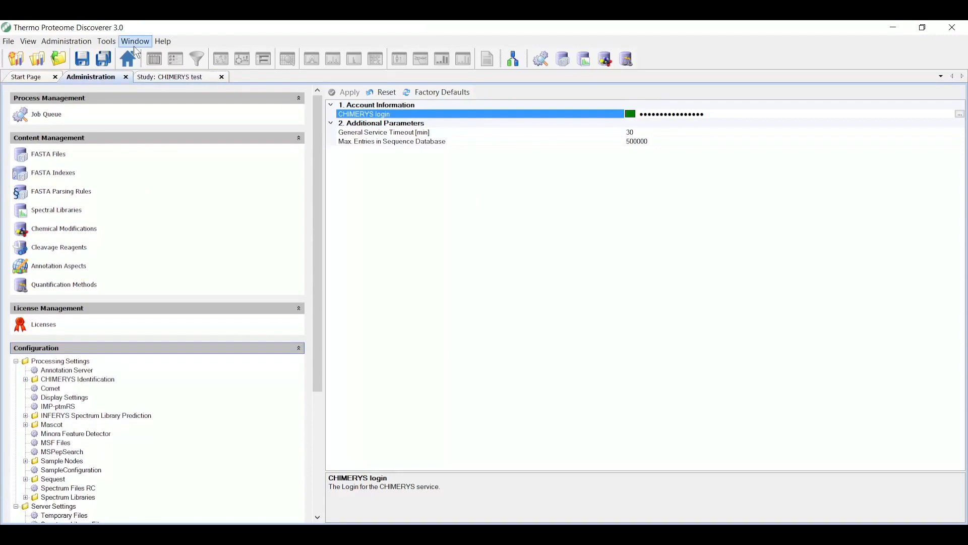
- Run the CHIMERYS communication test from the window tools and close the tester
left_click(106, 40)
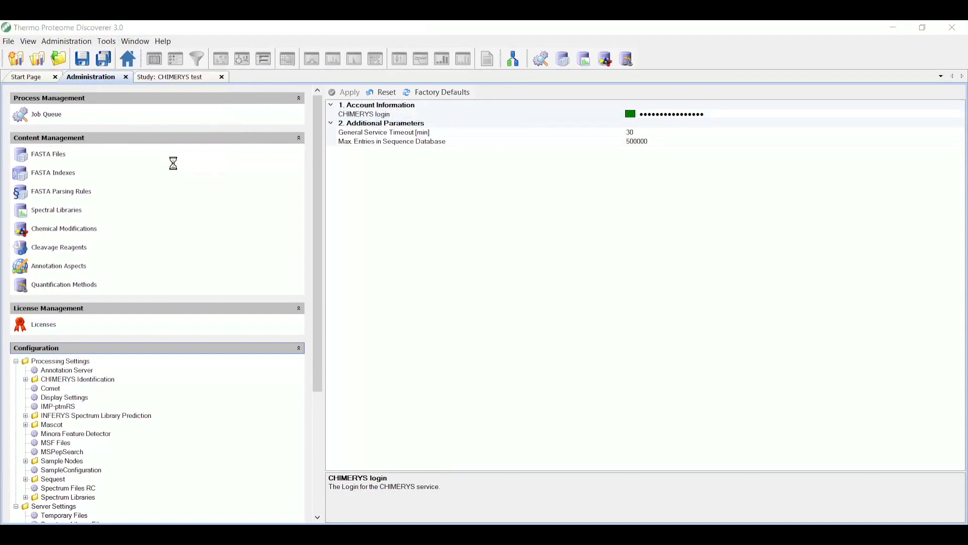
left_click(439, 157)
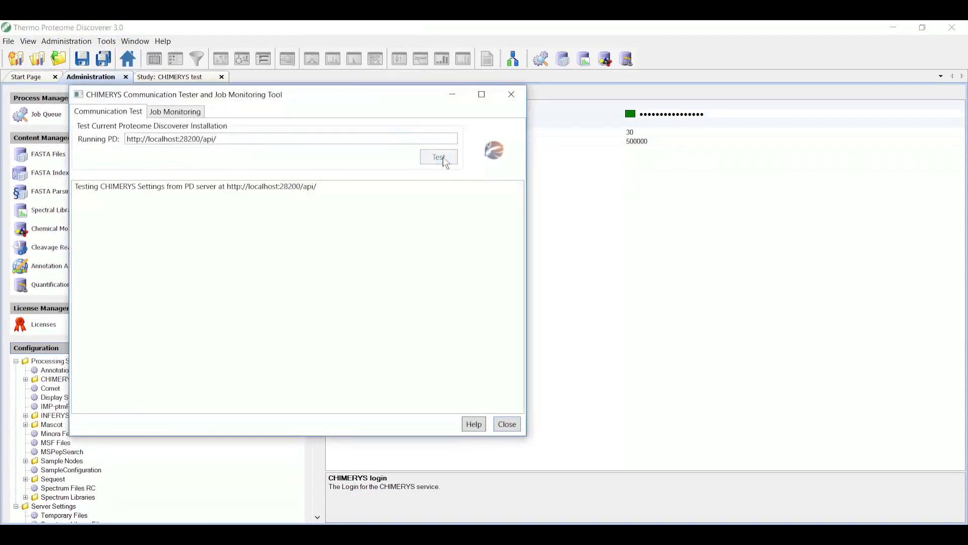
left_click(439, 158)
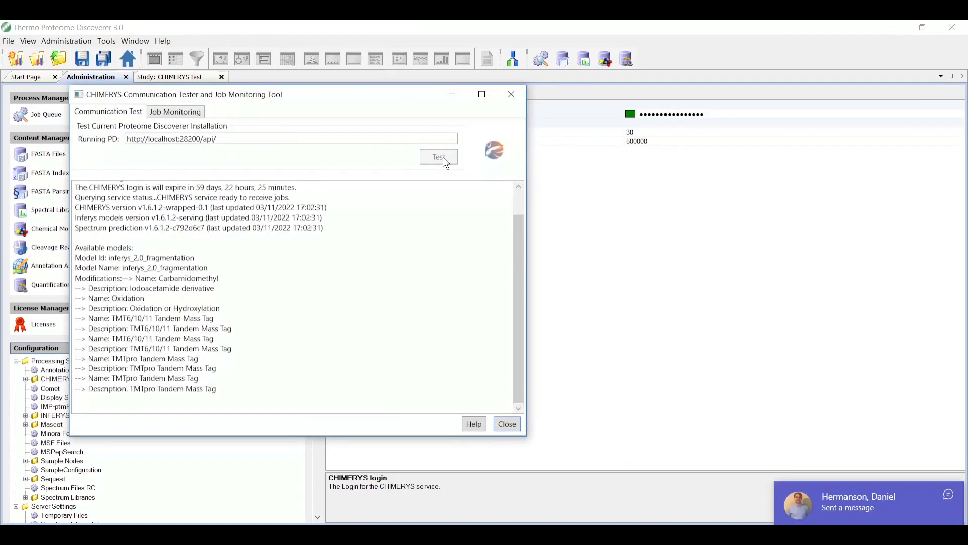
left_click(439, 157)
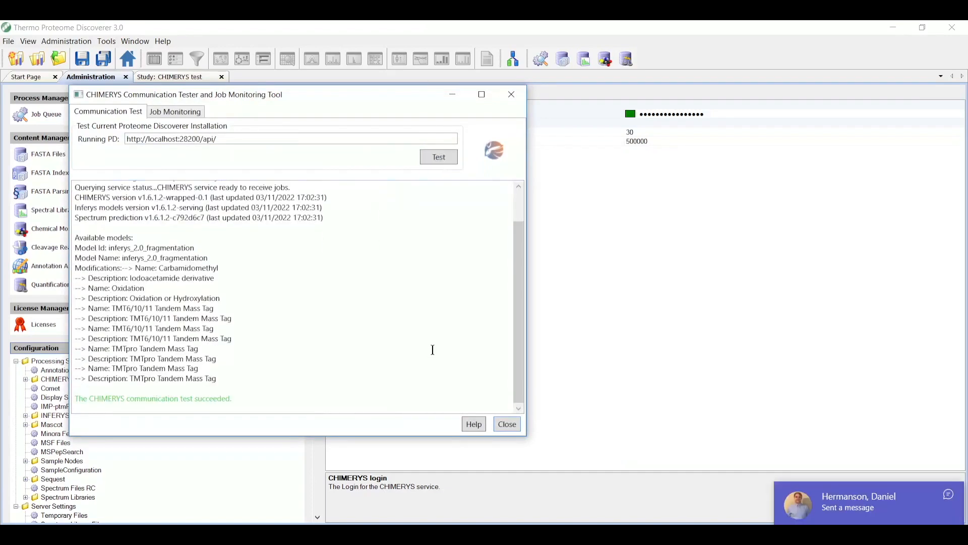
left_click(506, 424)
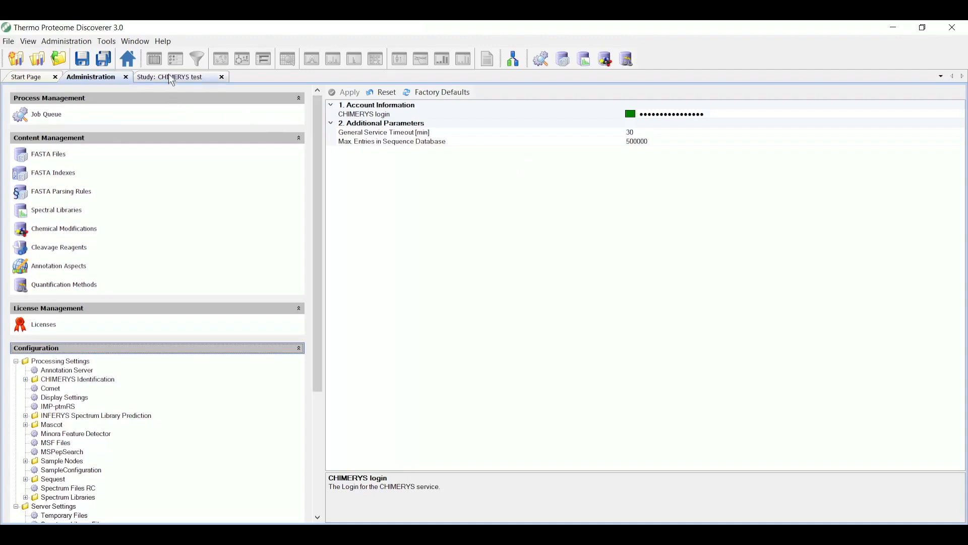
- Start a new analysis in the CHIMERYS test study and edit its processing workflow
left_click(173, 75)
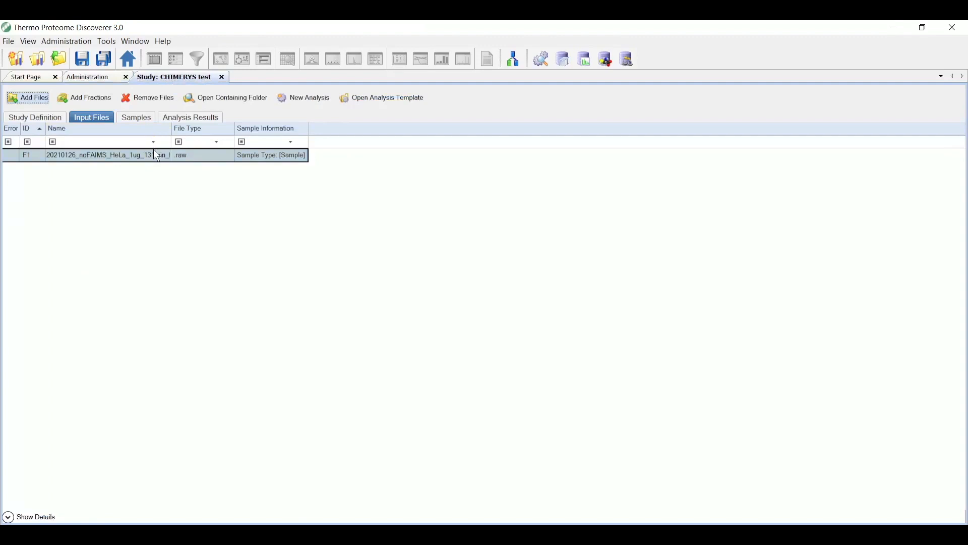
mouse_move(142, 155)
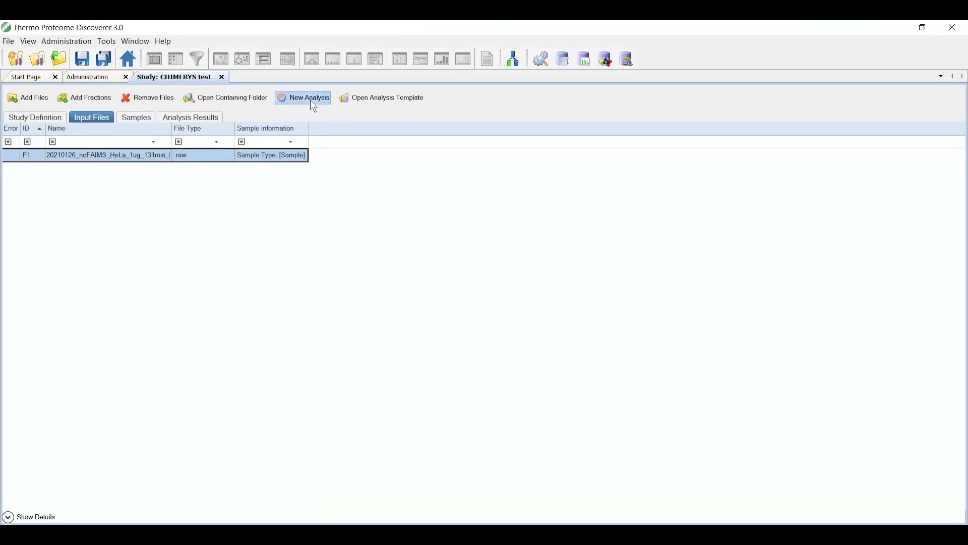
left_click(309, 98)
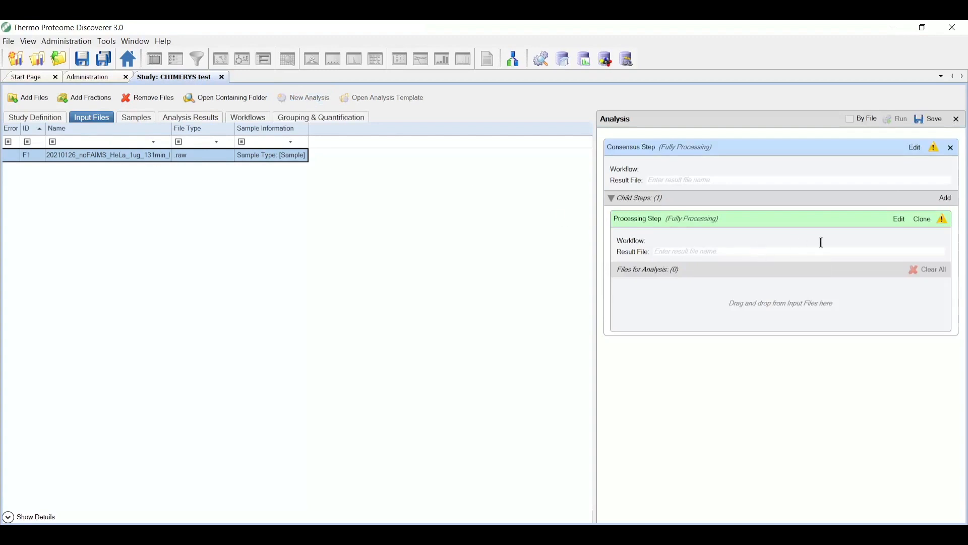
left_click(249, 117)
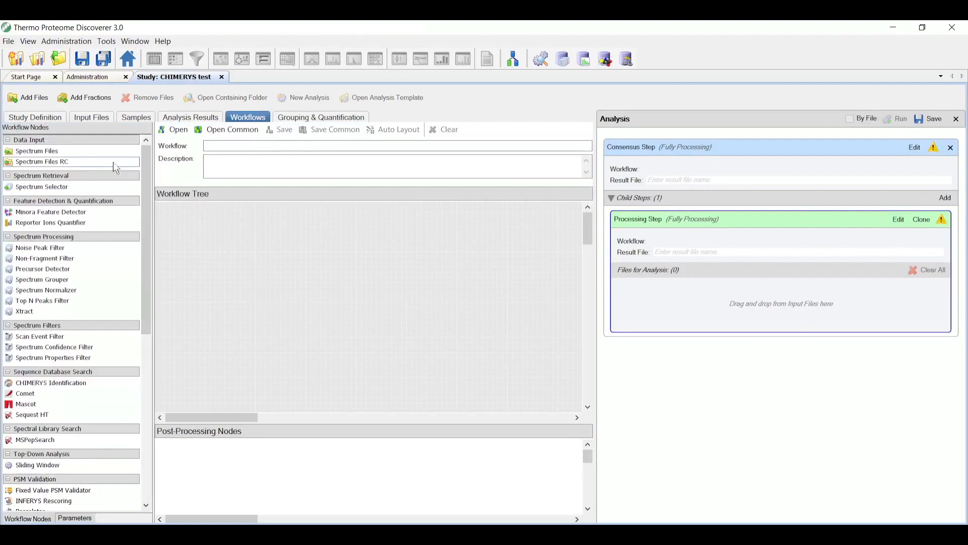
- Chain Spectrum Files, Spectrum Selector, CHIMERYS Identification and Percolator, searching the Homo sapiens database
double_click(36, 151)
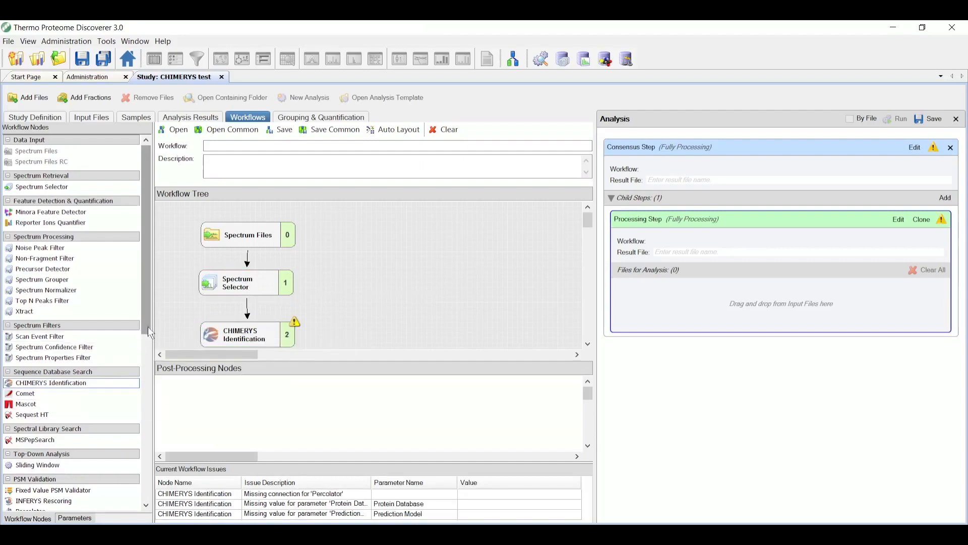
scroll("down", 3)
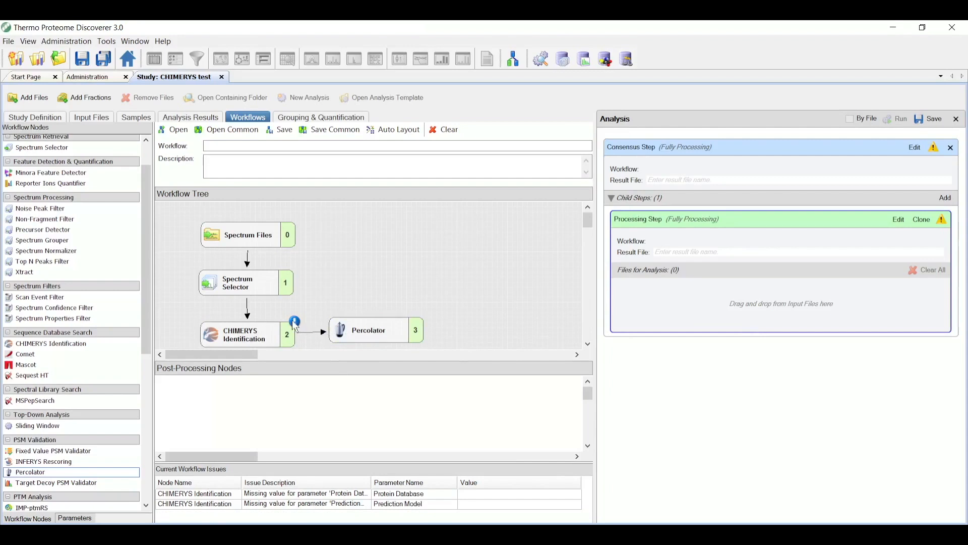
left_click(246, 334)
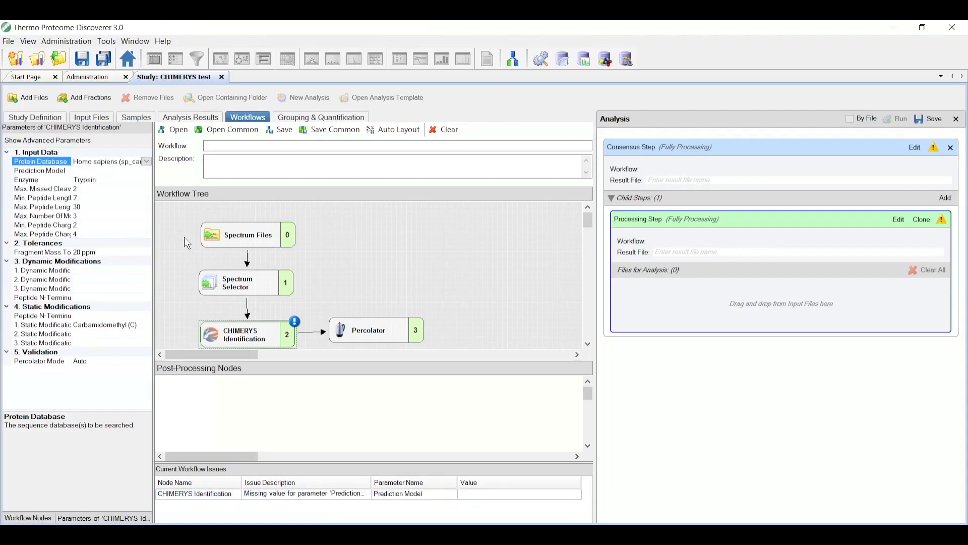
- Select the inferys_2.0_fragmentation prediction model and auto-layout the workflow nodes vertically
left_click(39, 169)
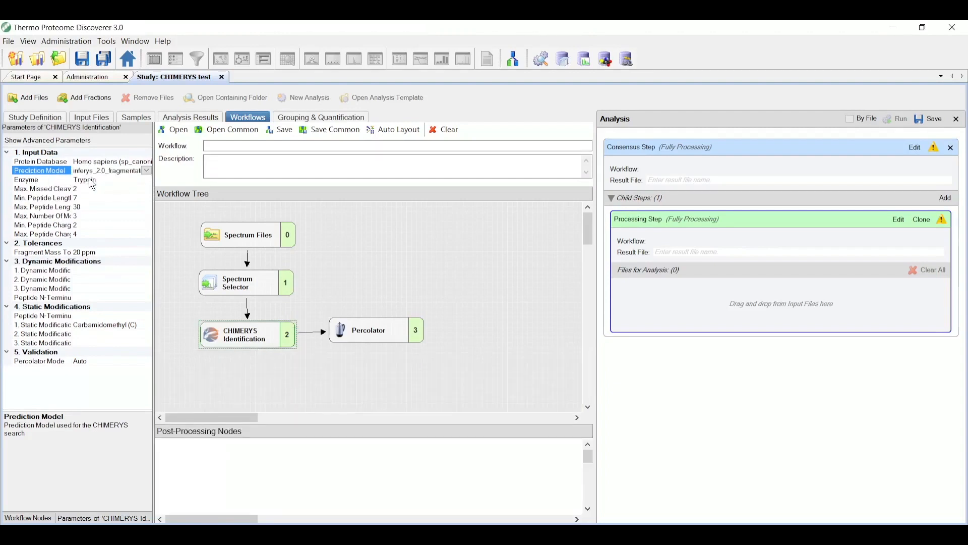
mouse_move(110, 332)
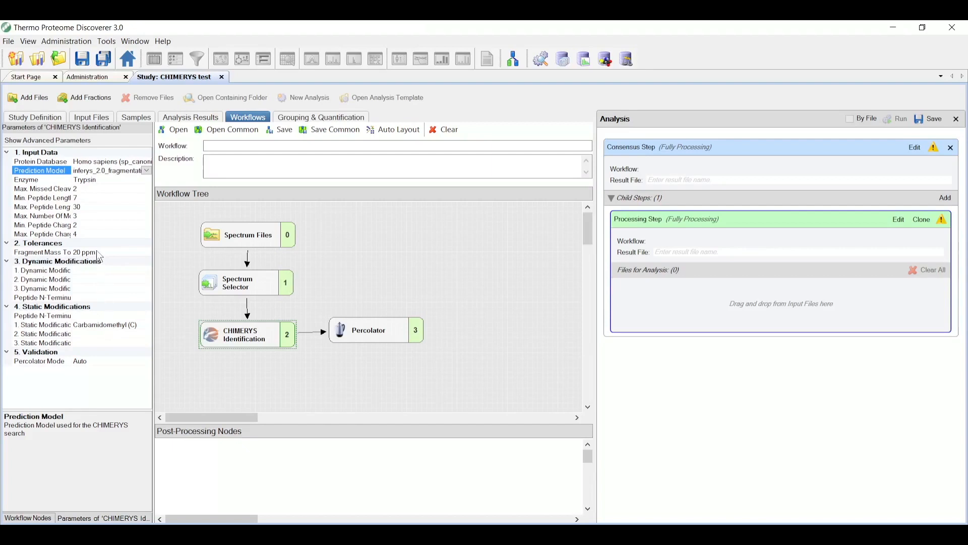
mouse_move(101, 257)
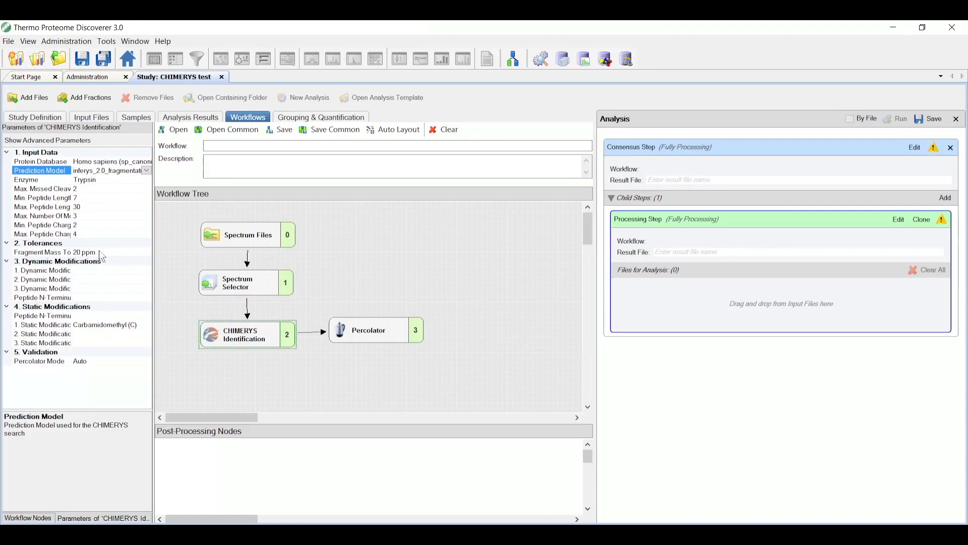
mouse_move(128, 263)
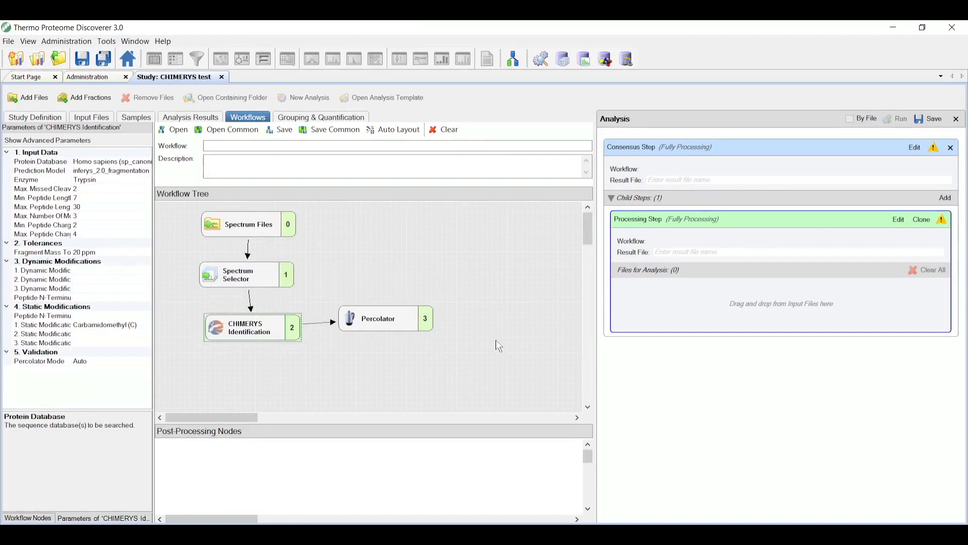
left_click(394, 145)
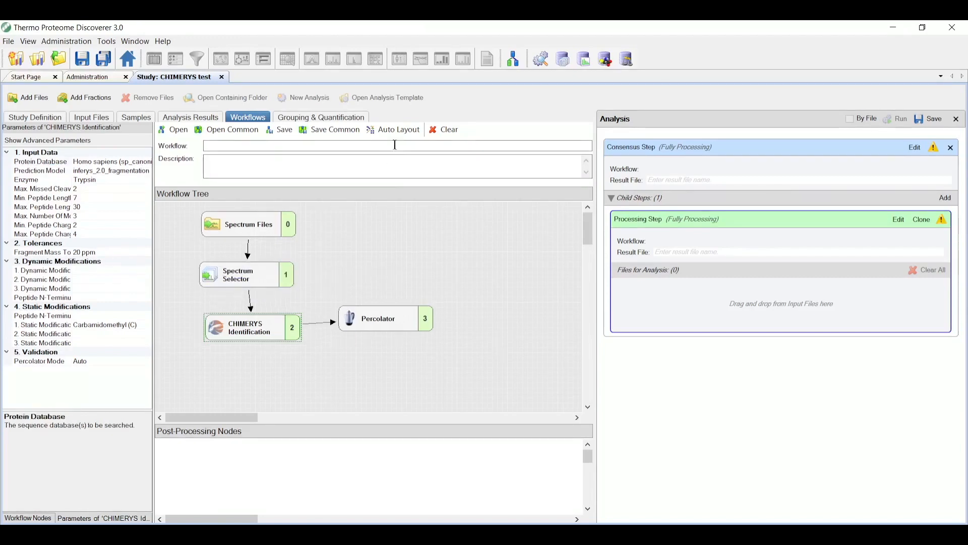
left_click(398, 129)
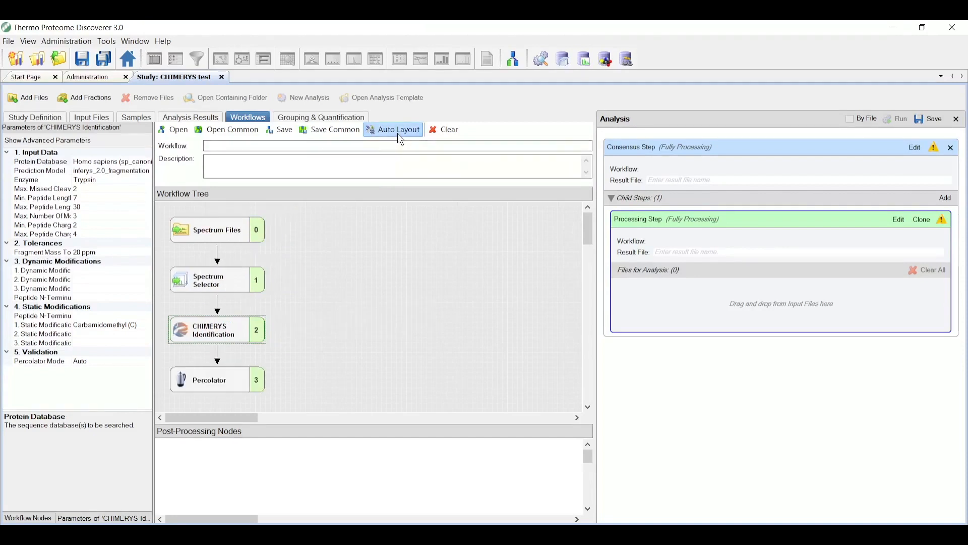
mouse_move(915, 160)
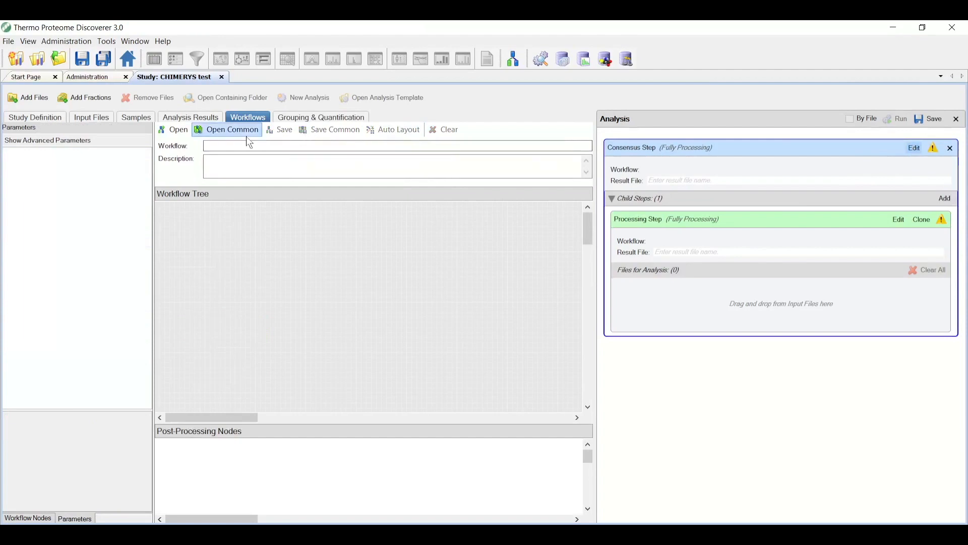
- Load the CWF_Basic consensus workflow and assign the HeLa raw file for analysis
left_click(232, 130)
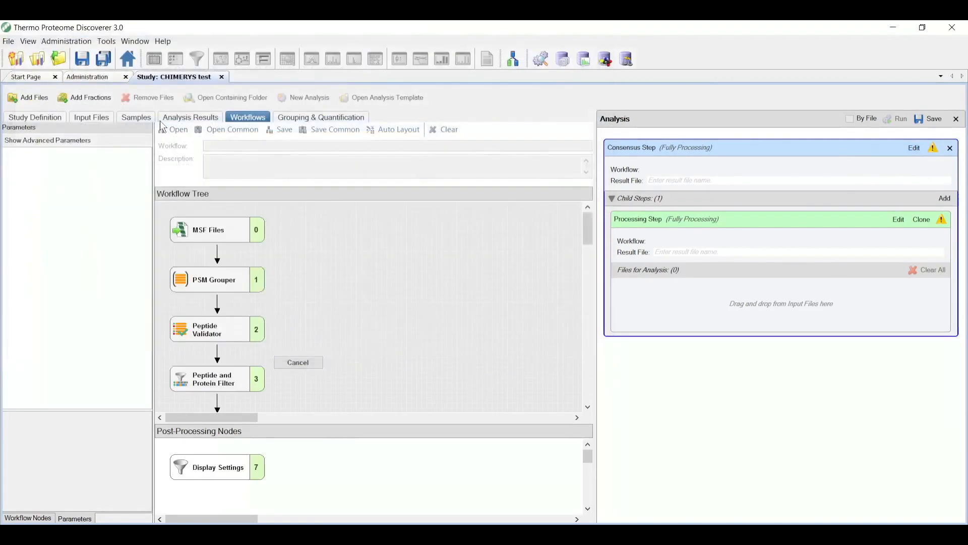
left_click(92, 117)
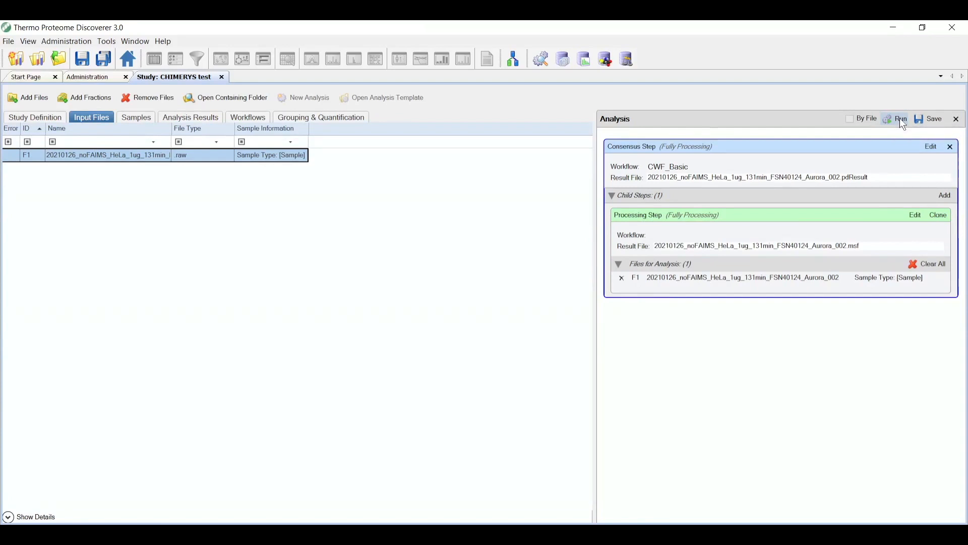
- Run the analysis and view the completed consensus and processing jobs in the job queue
left_click(901, 119)
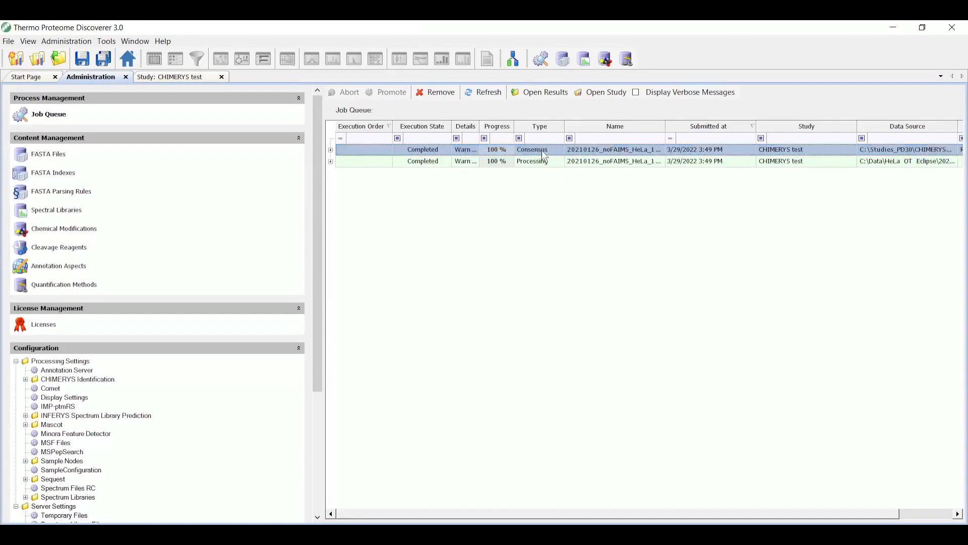
left_click(531, 149)
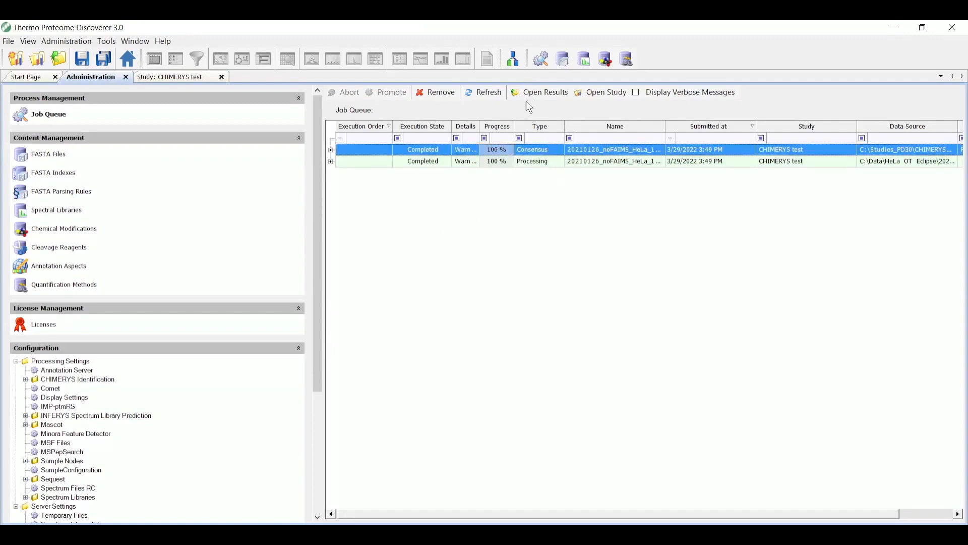
mouse_move(240, 93)
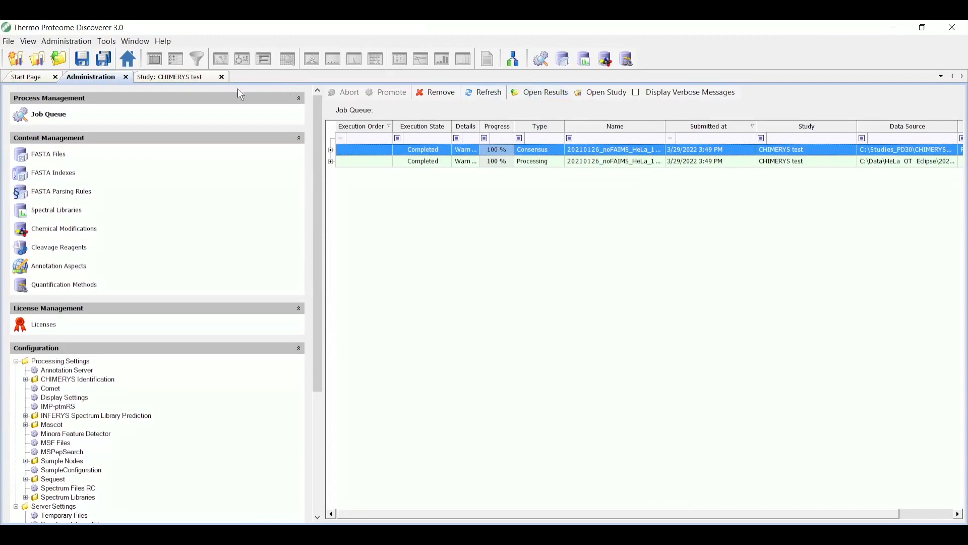
- Open the high-confidence HeLa pdResult file from the study's analysis results
left_click(174, 77)
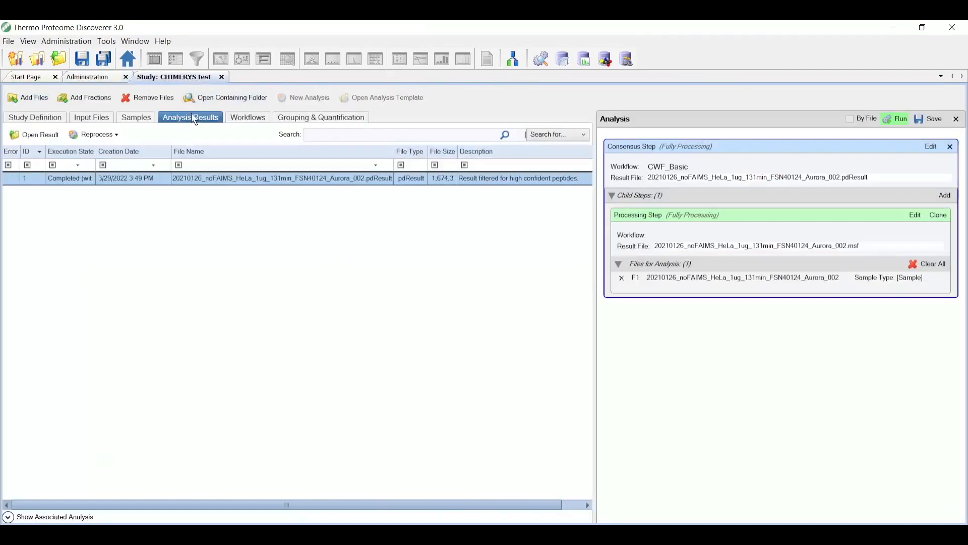
mouse_move(213, 179)
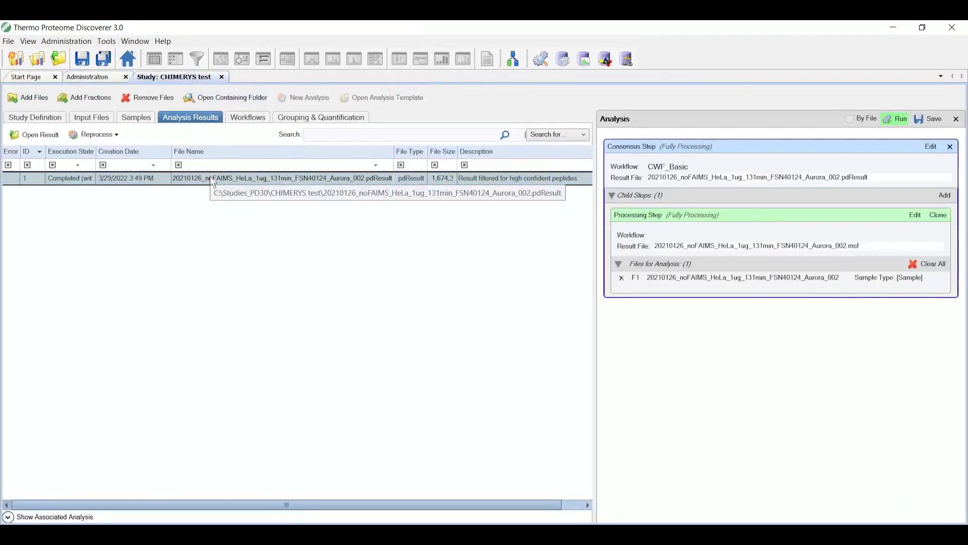
double_click(279, 178)
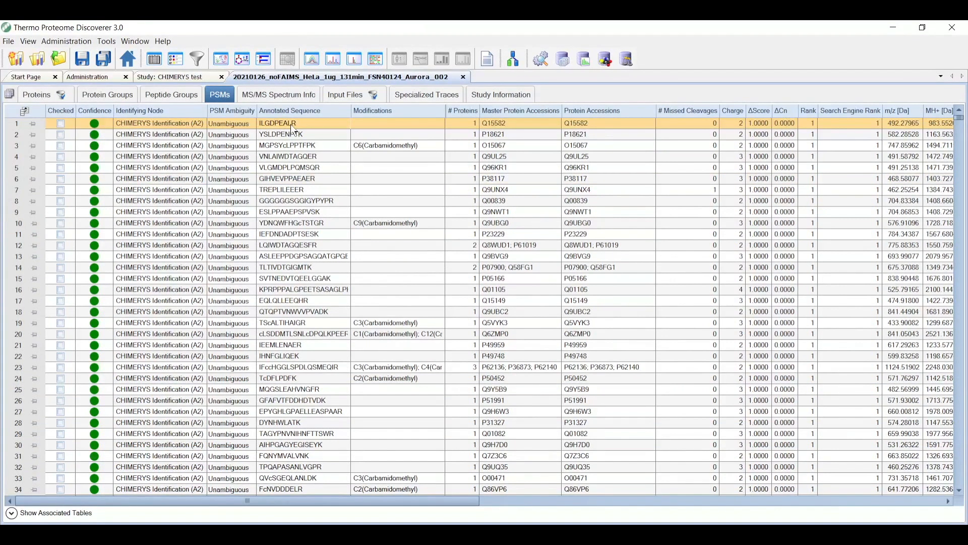
- Select the ILGDPEALR peptide match in the PSMs table
left_click(278, 123)
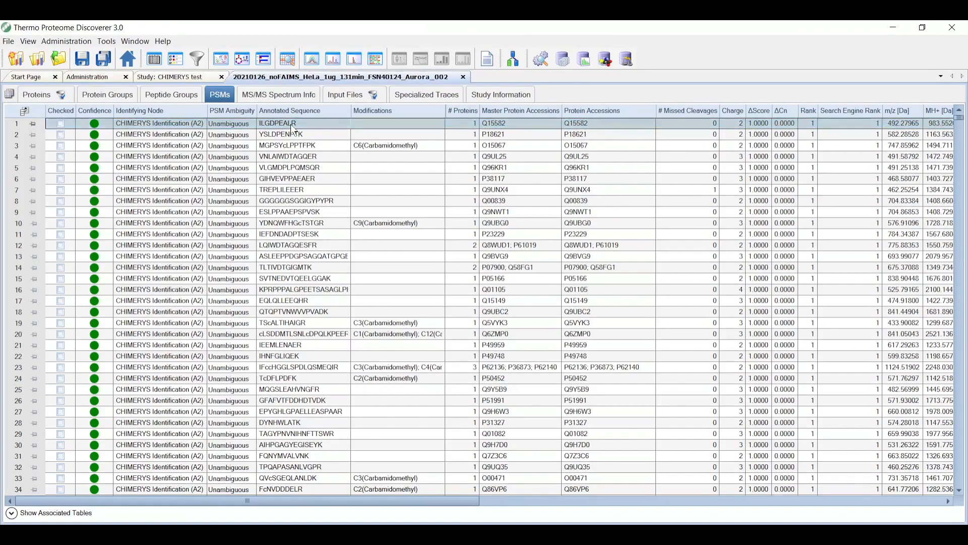
mouse_move(332, 59)
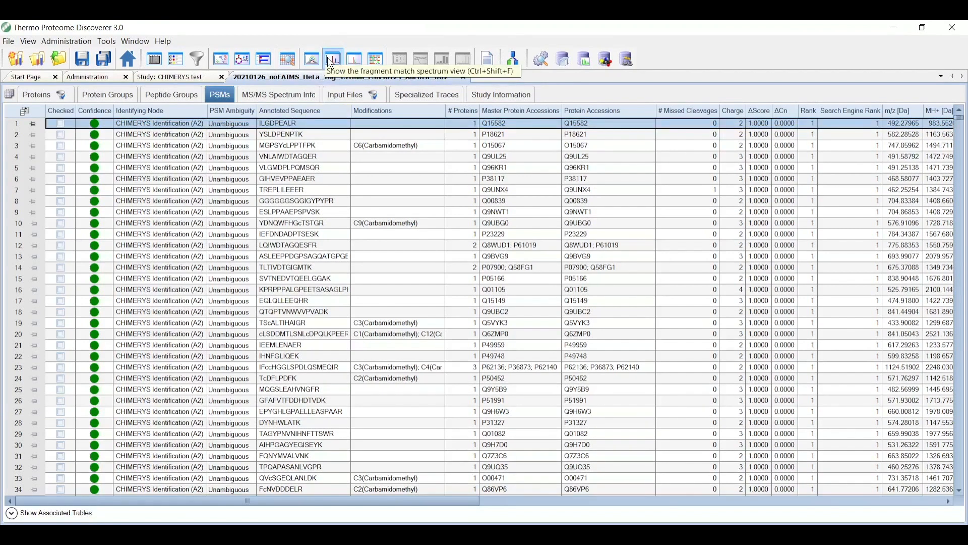
- View ILGDPEALR's fragment match mirror plot, then the MS/MS Spectrum Info table of HCD FTMS scans
left_click(331, 58)
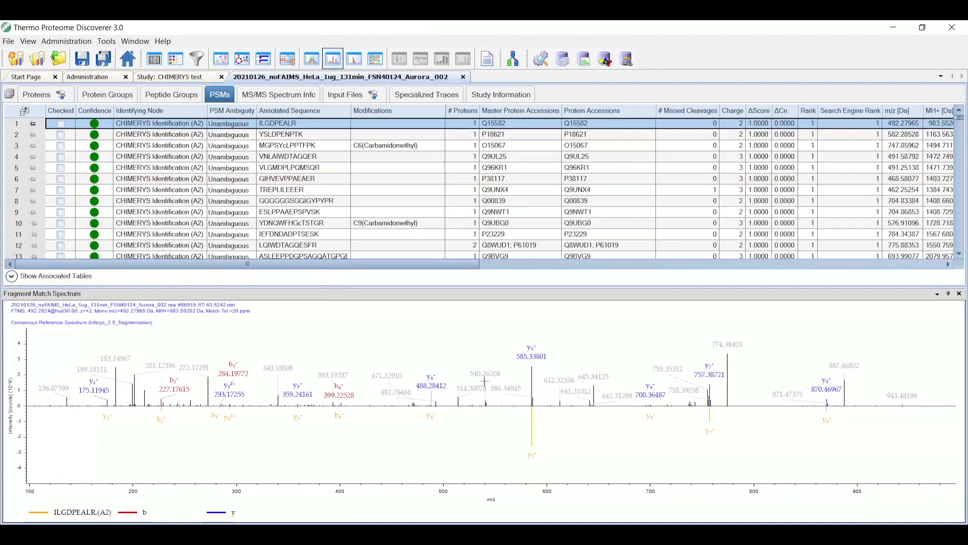
mouse_move(558, 460)
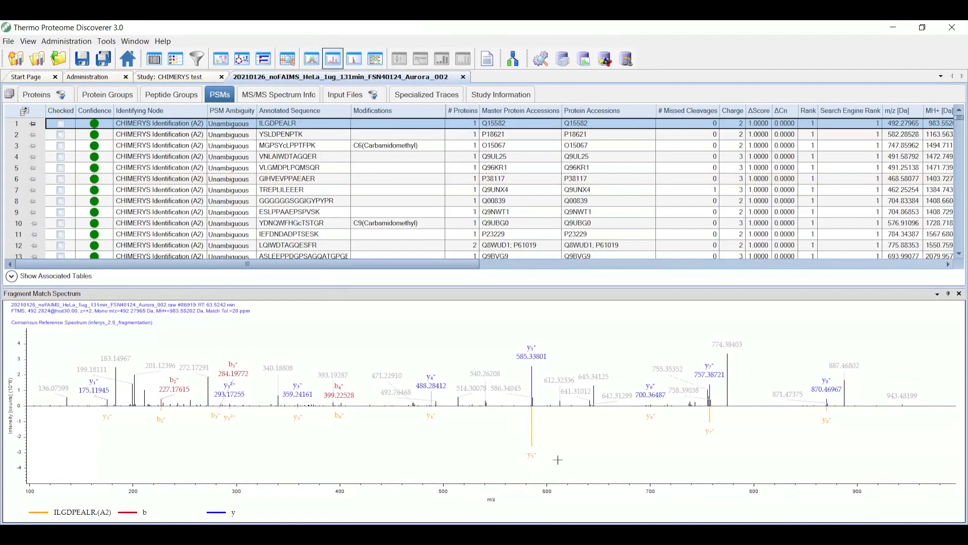
mouse_move(561, 449)
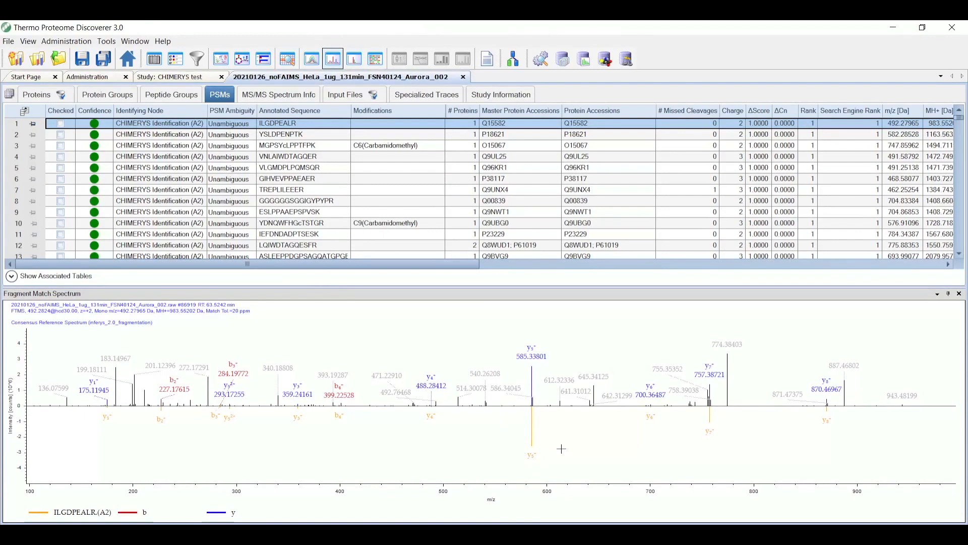
left_click(288, 157)
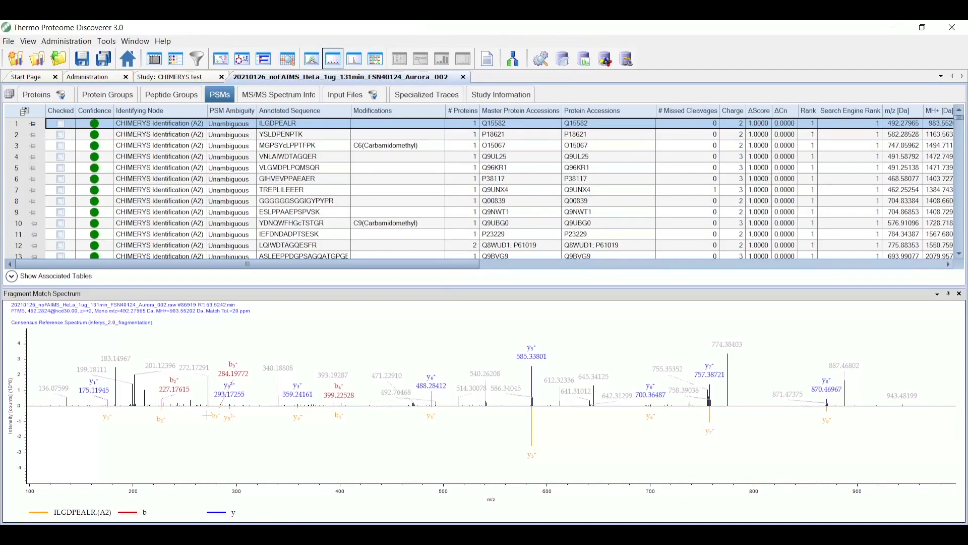
left_click(279, 95)
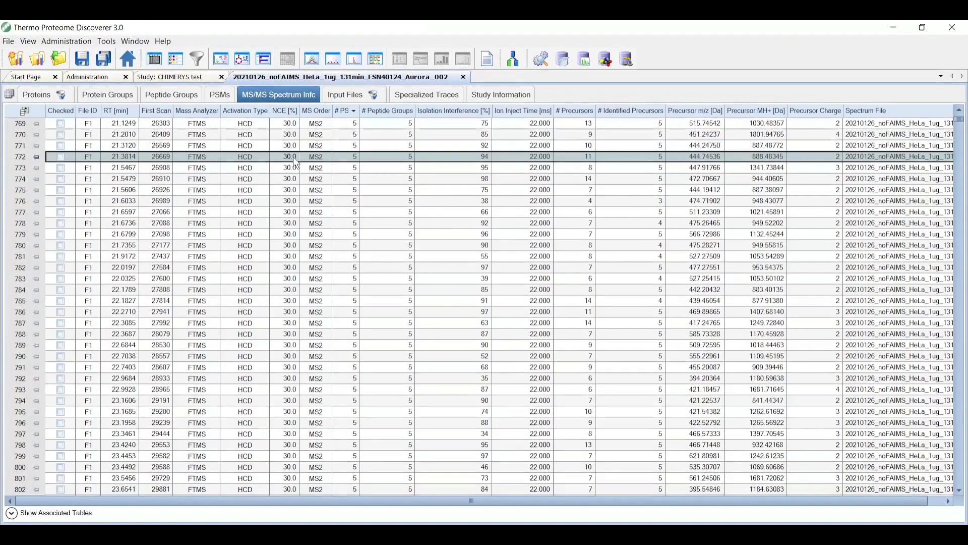
mouse_move(279, 95)
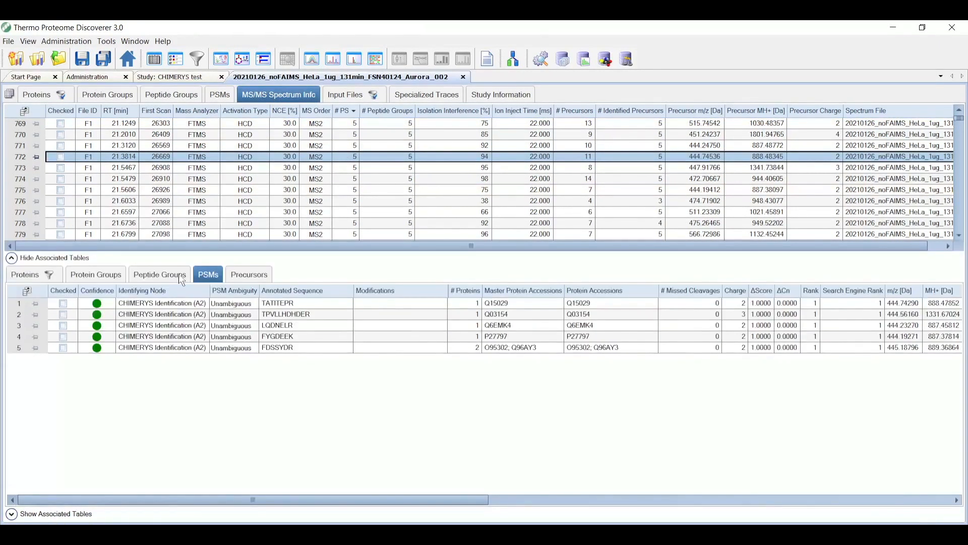
- Select TATITEPR among spectrum 772's five associated PSMs and show its fragment match spectrum
left_click(279, 302)
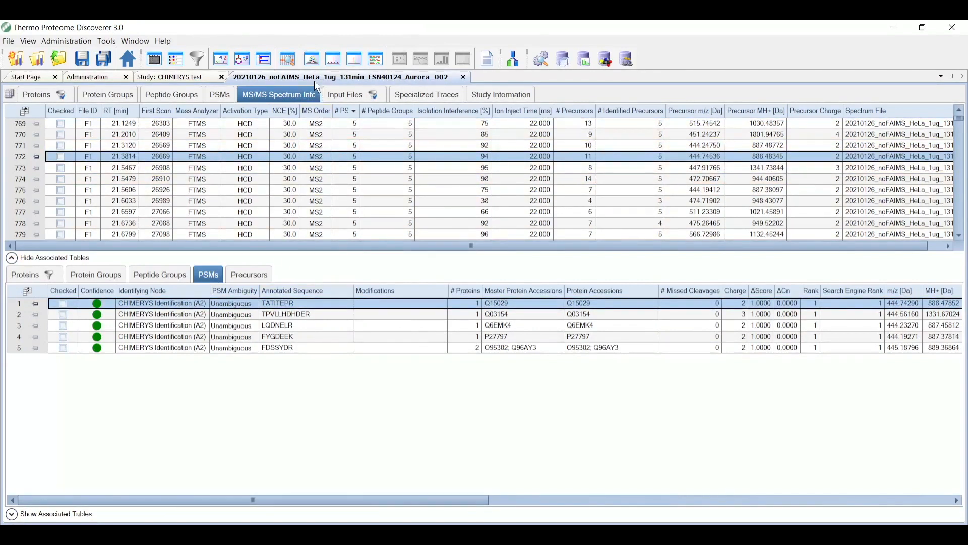
left_click(331, 59)
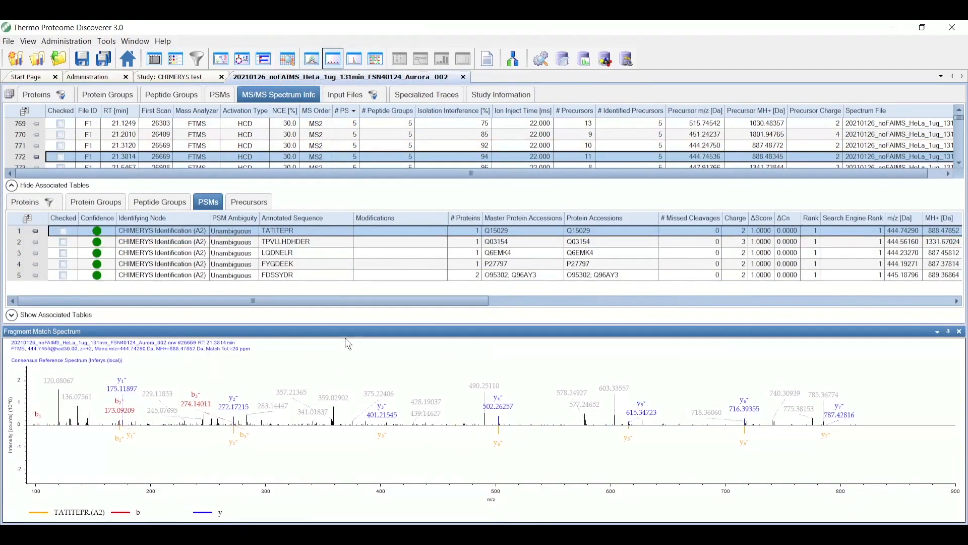
- Select all five associated PSMs so their fragment matches A–E overlay on one spectrum
left_click(278, 274)
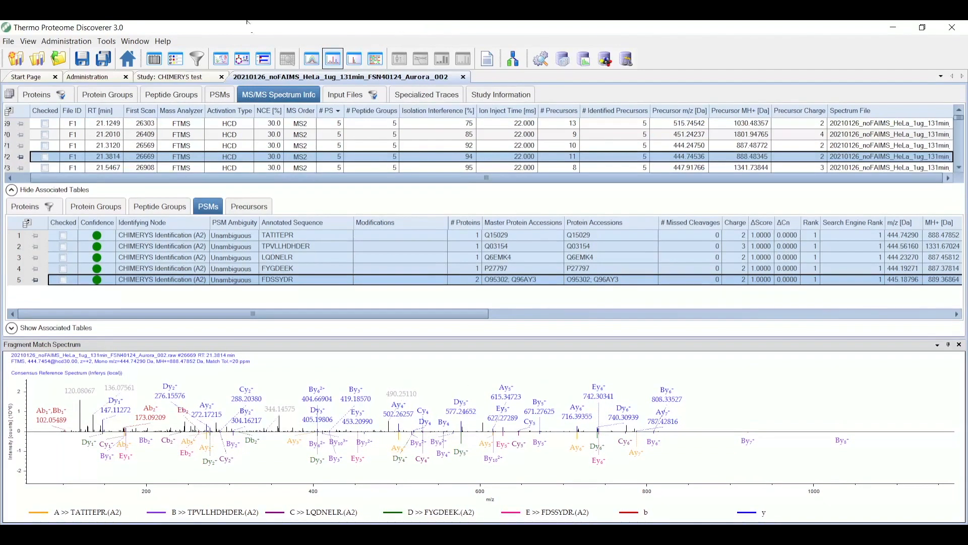
mouse_move(221, 59)
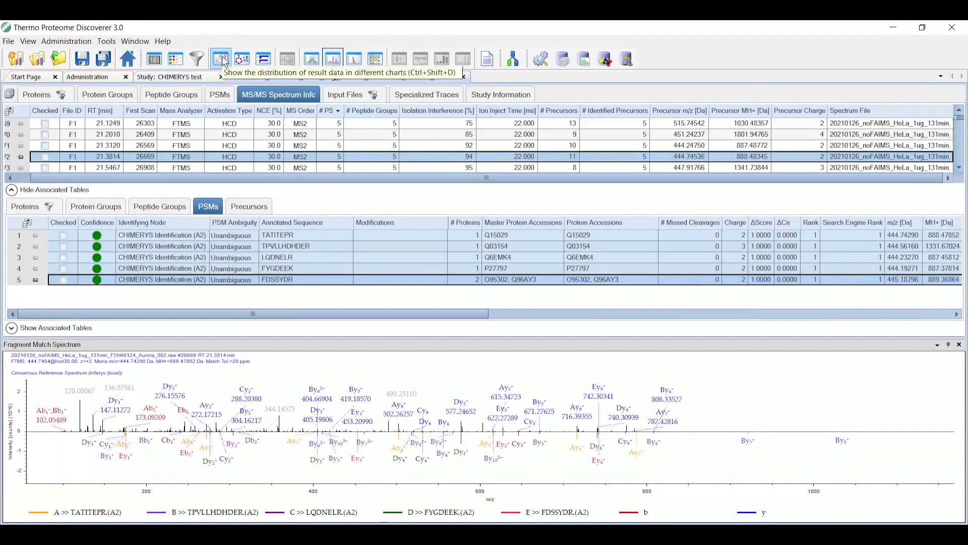
- Display a histogram of MS/MS Spectrum Info # PSMs via the Result Item Distribution chart
left_click(219, 59)
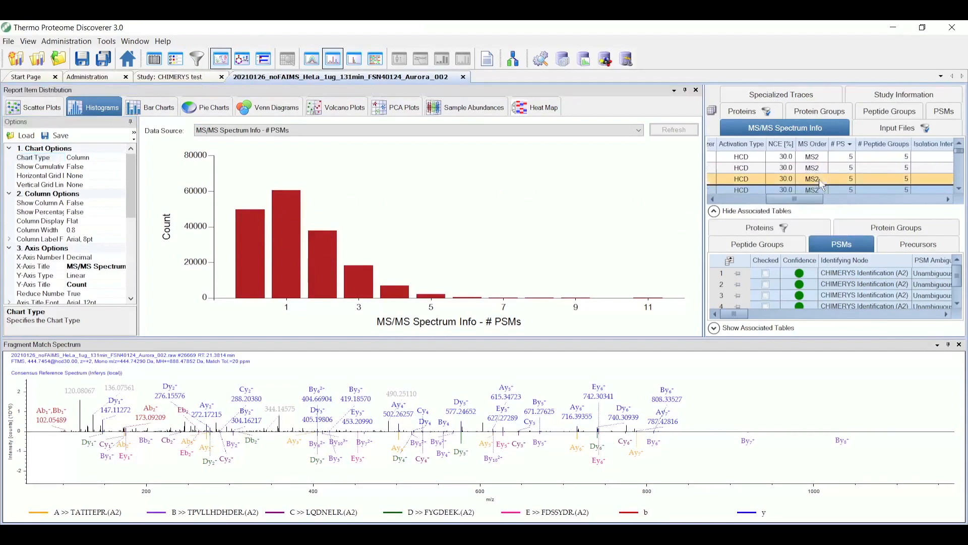
left_click(813, 167)
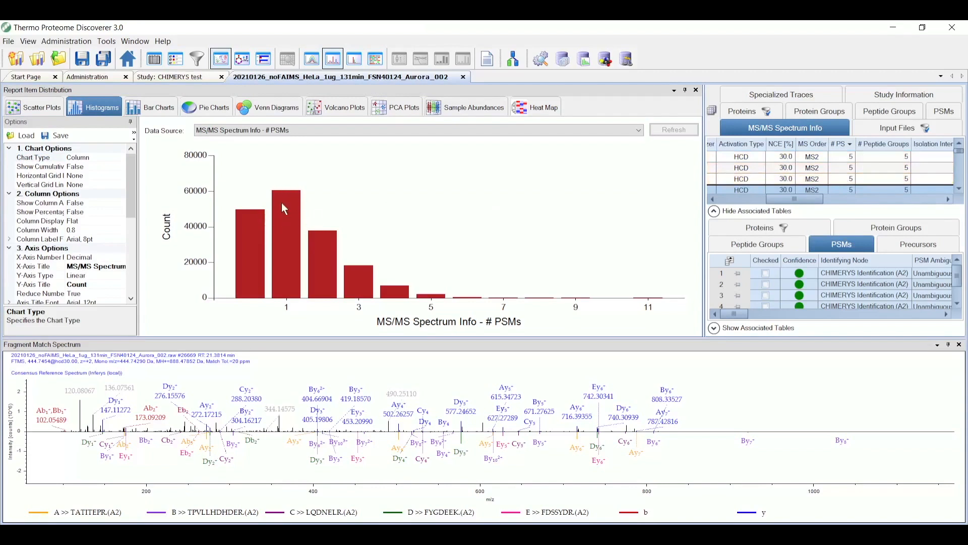
mouse_move(327, 242)
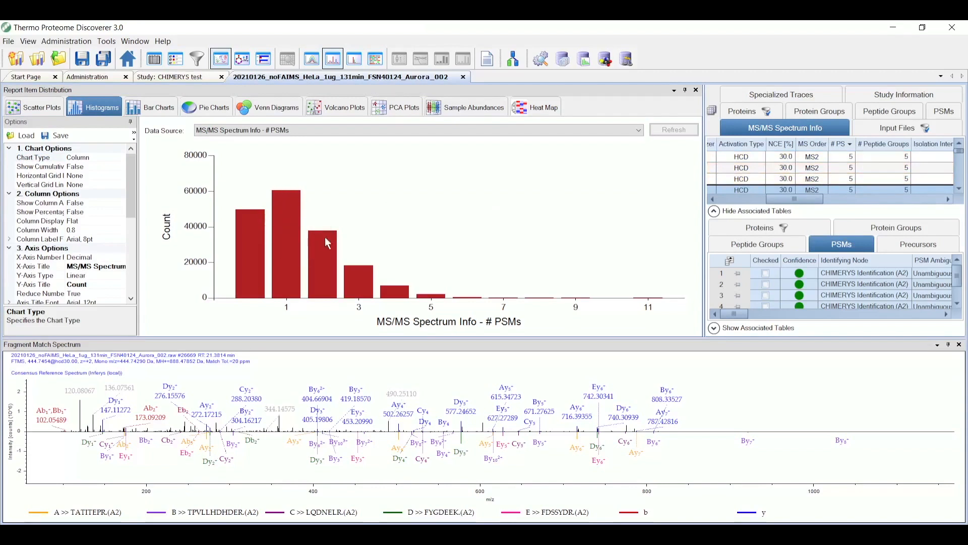
mouse_move(342, 262)
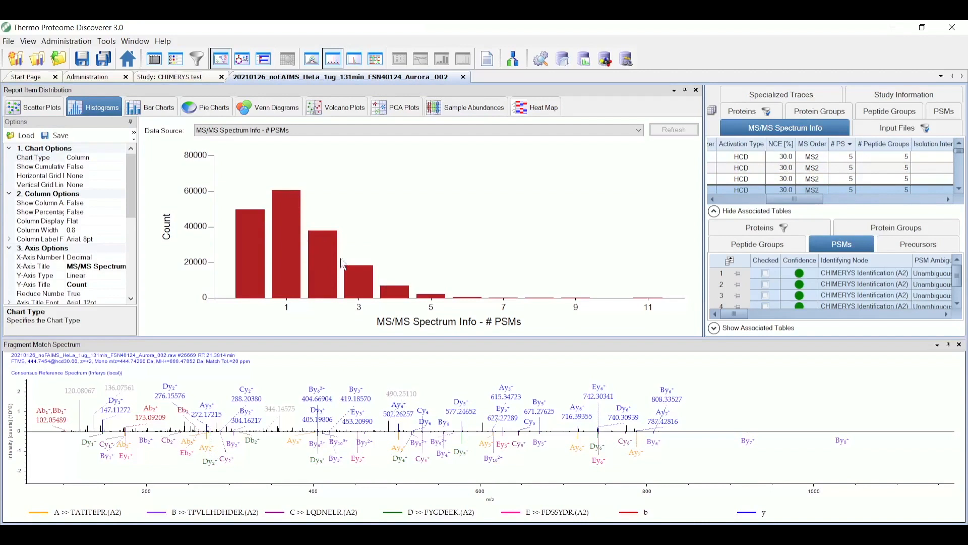
mouse_move(360, 272)
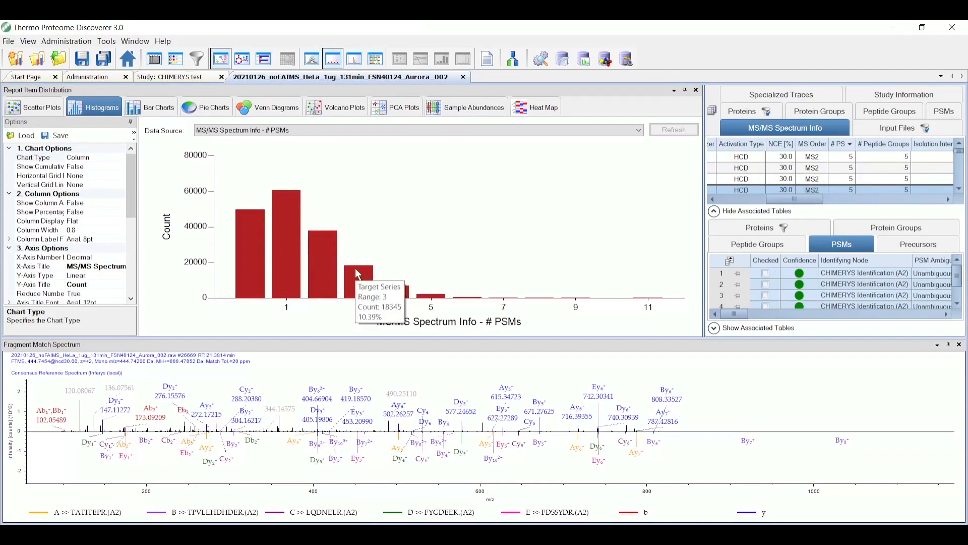
mouse_move(401, 290)
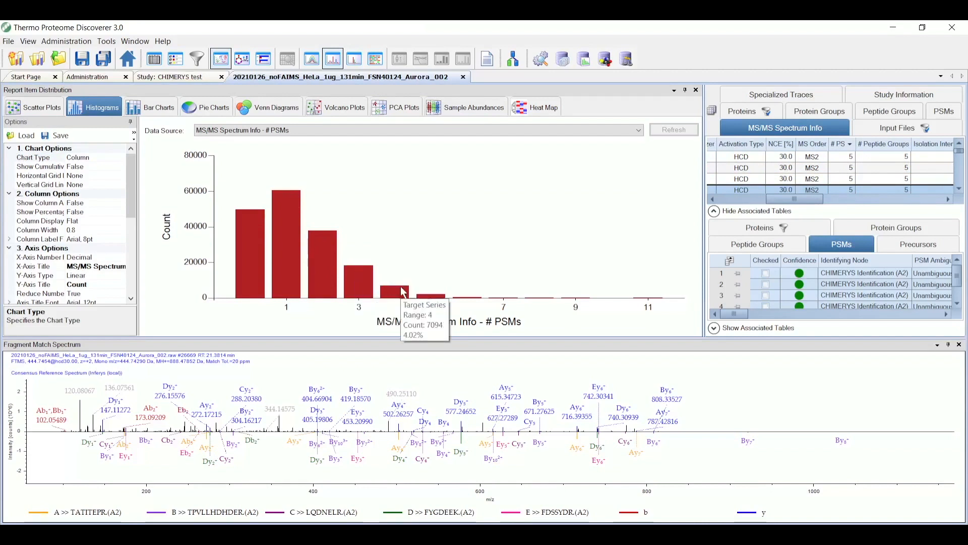
mouse_move(439, 298)
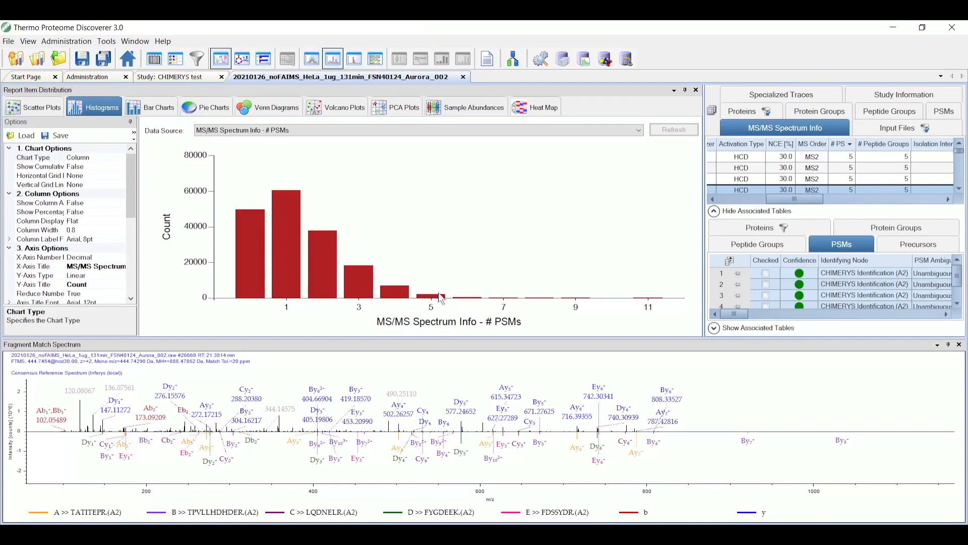
mouse_move(439, 297)
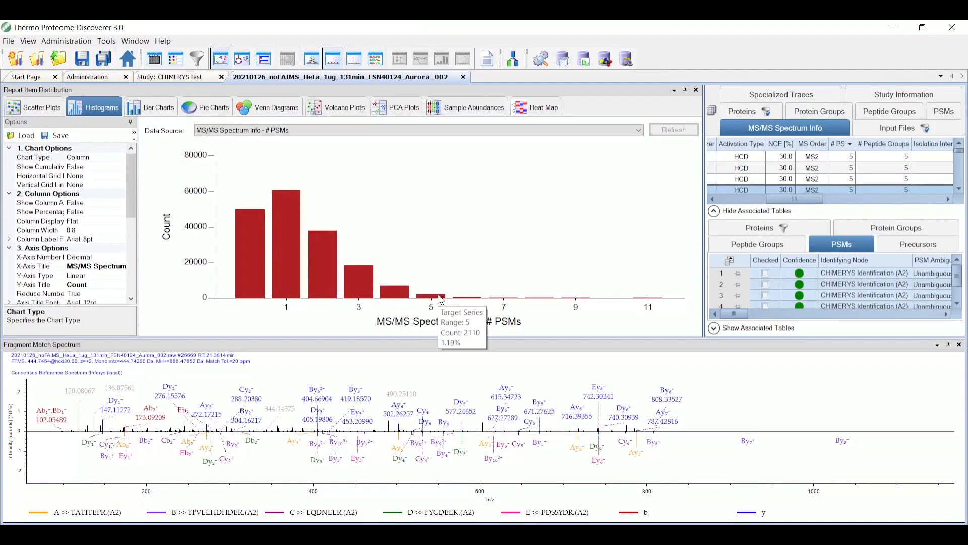
mouse_move(650, 297)
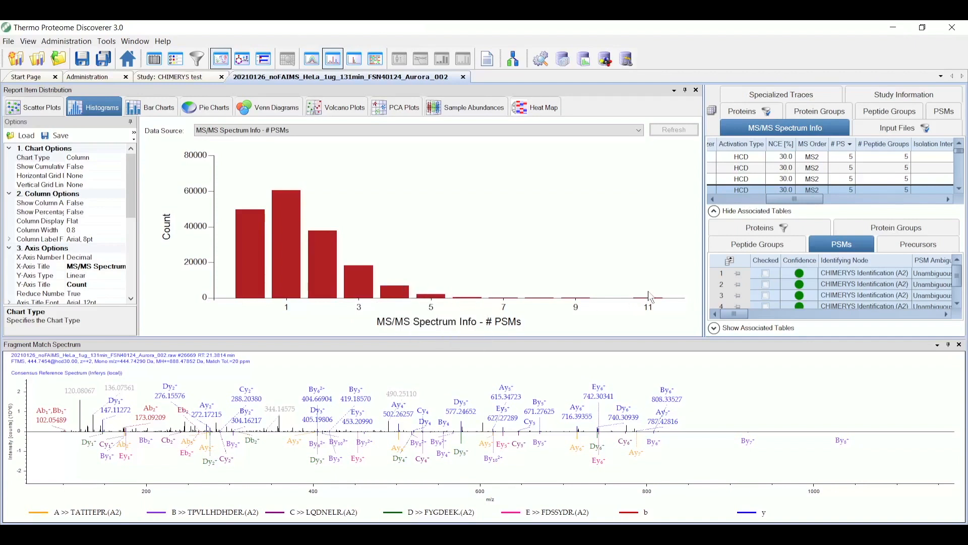